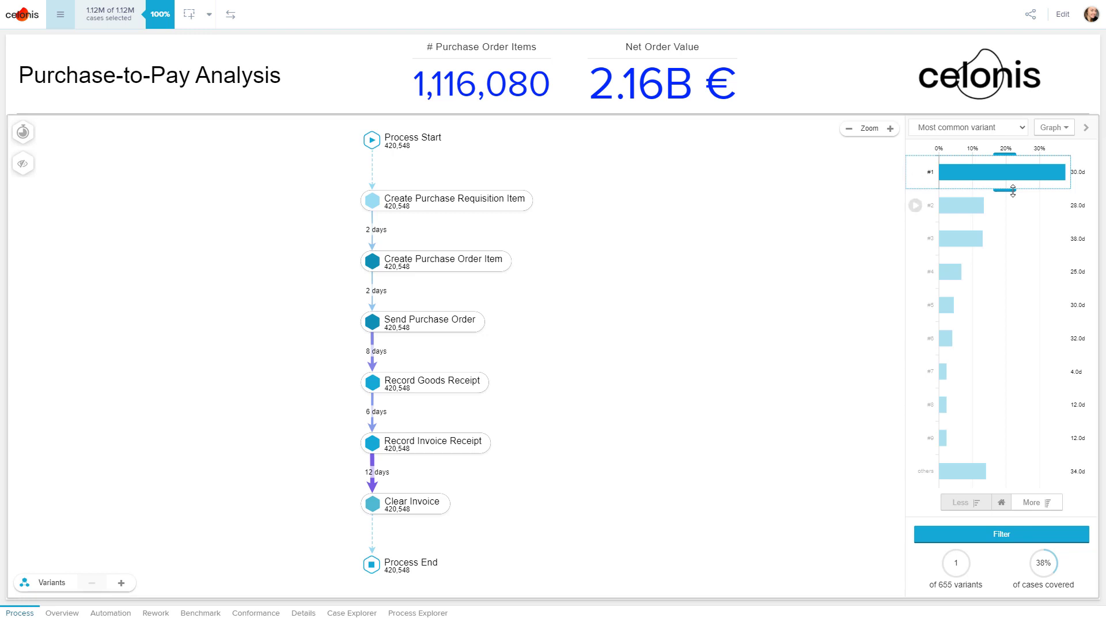
Step: Extend the variant selection to variants #1–#3, showing 64% of cases and Change Price
left_click(916, 239)
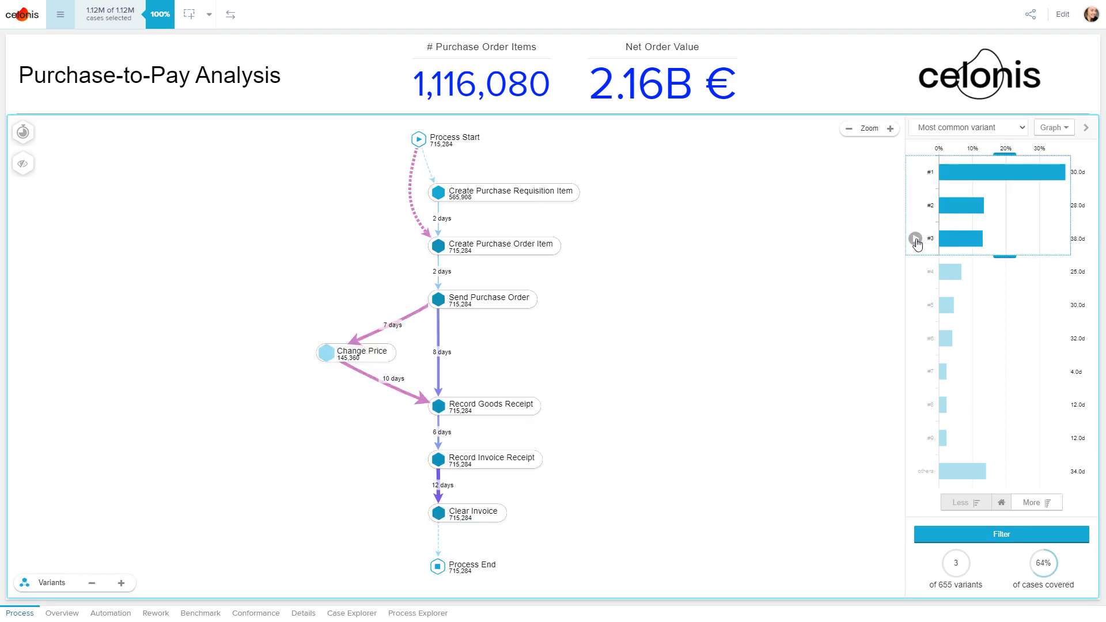
left_click(917, 172)
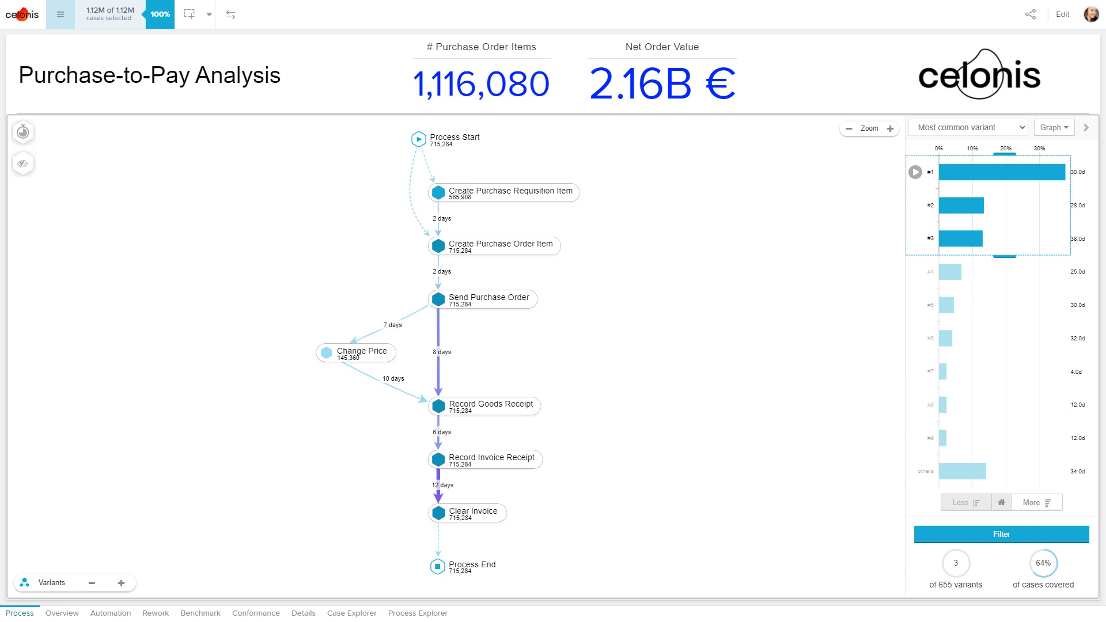
mouse_move(347, 361)
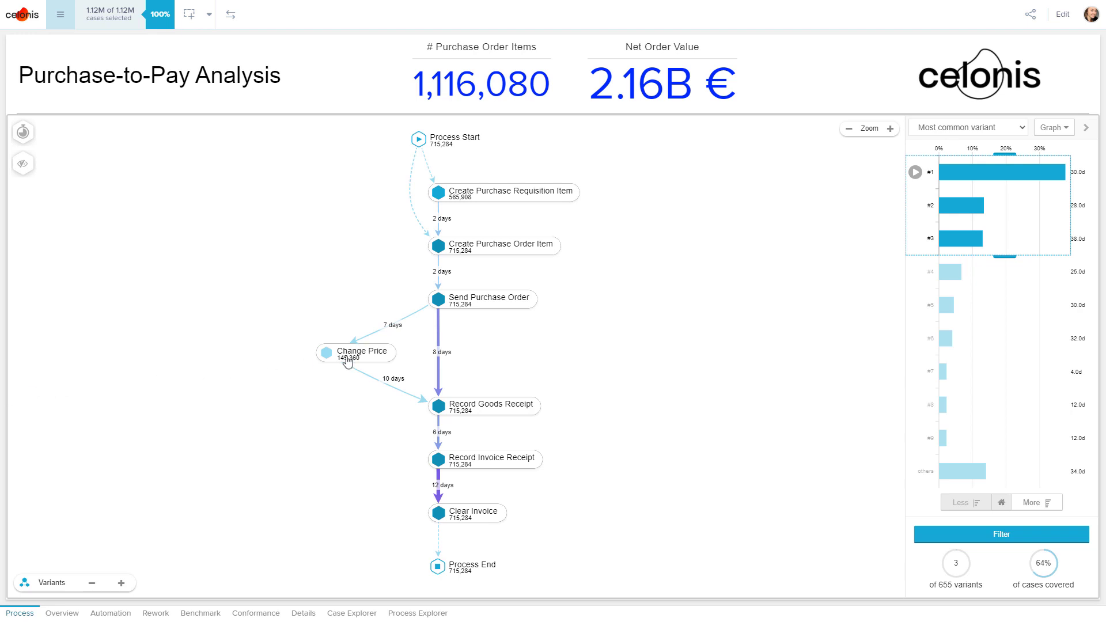
Step: Filter to Change Price cases (152,092 items, 482M €), then remove that filter
left_click(356, 353)
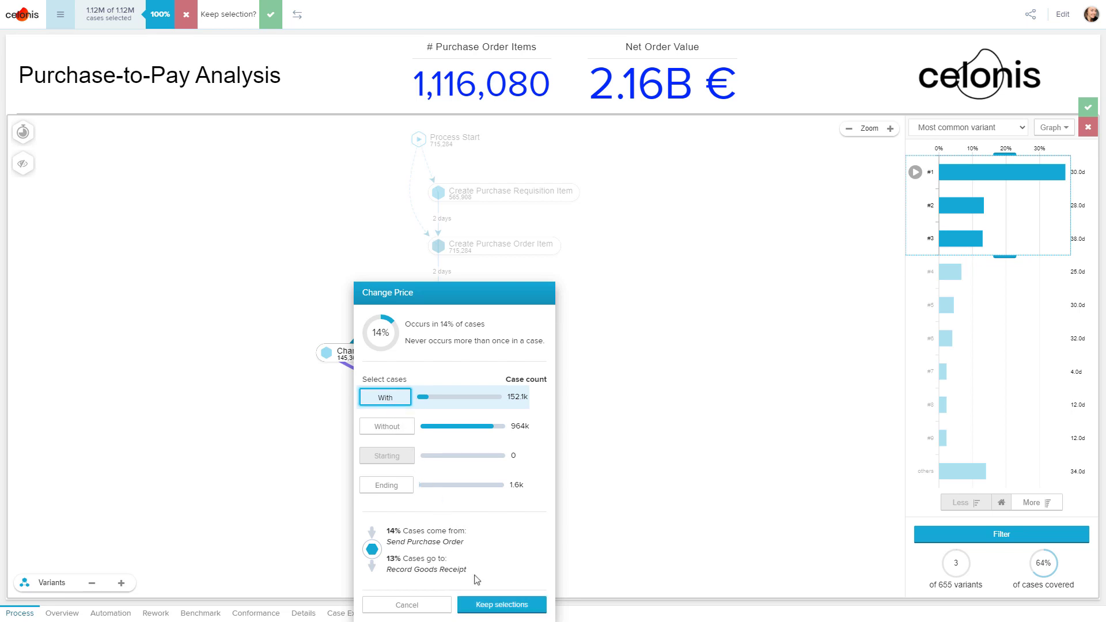
left_click(500, 604)
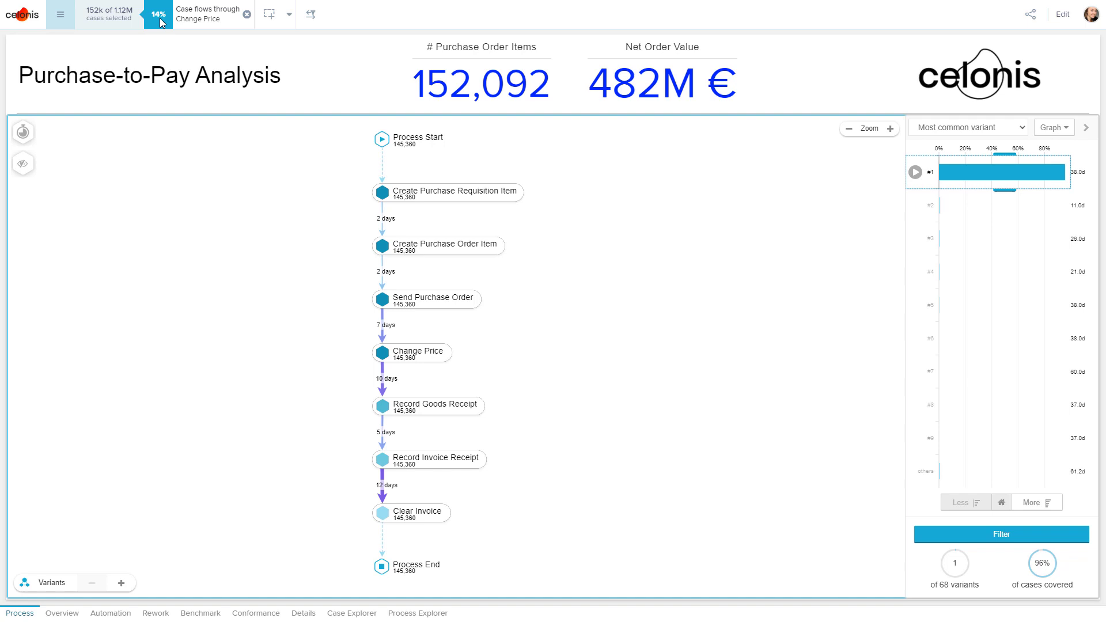
left_click(246, 23)
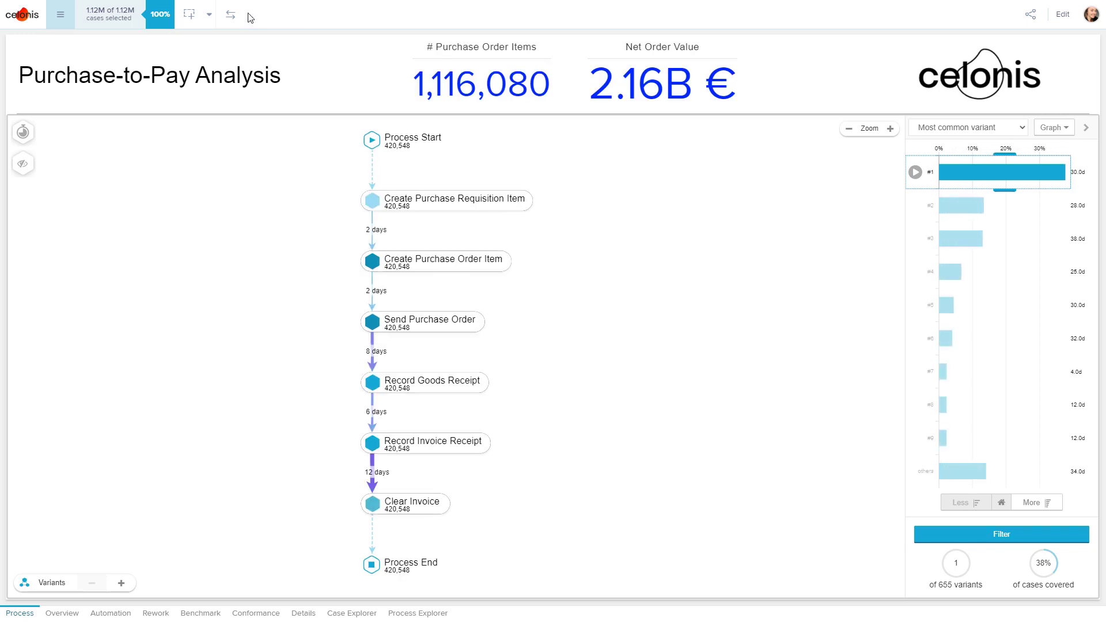
left_click(120, 583)
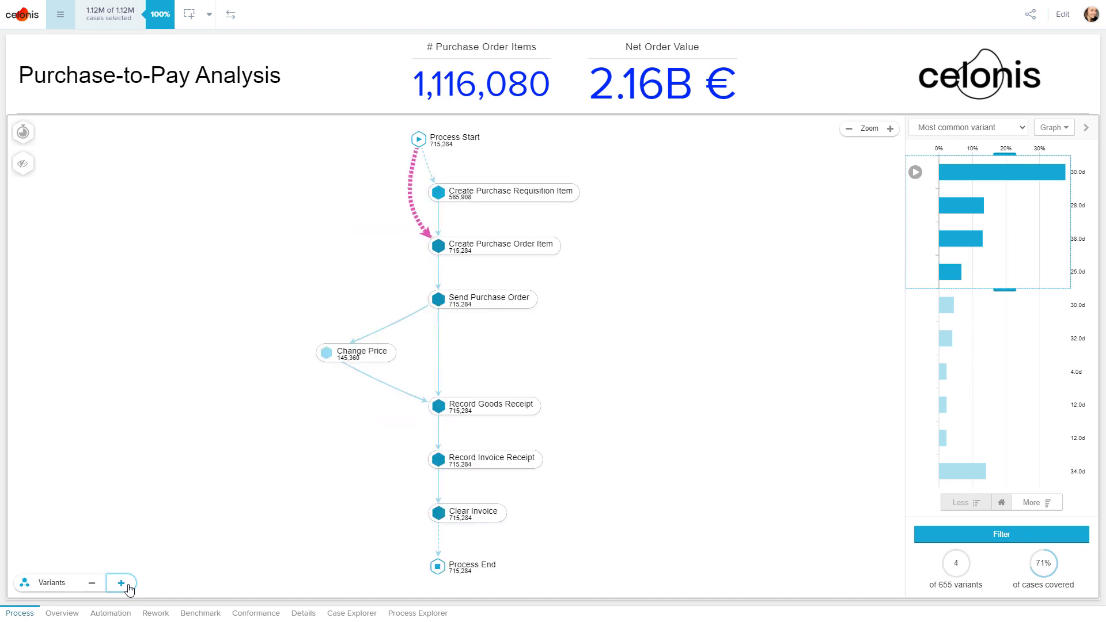
left_click(121, 583)
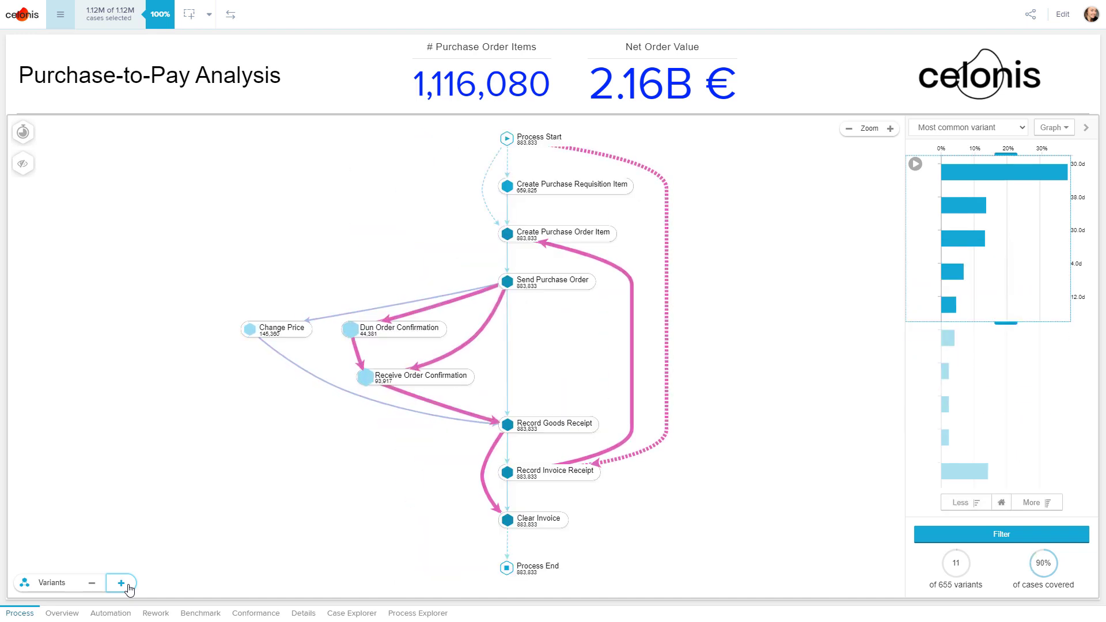
left_click(121, 582)
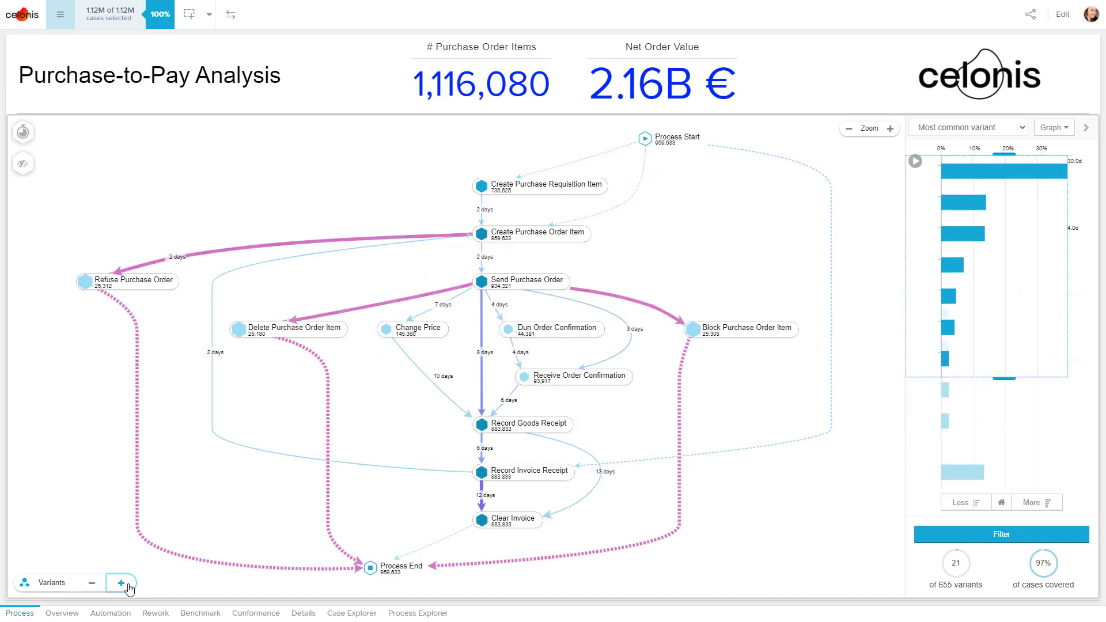
left_click(120, 583)
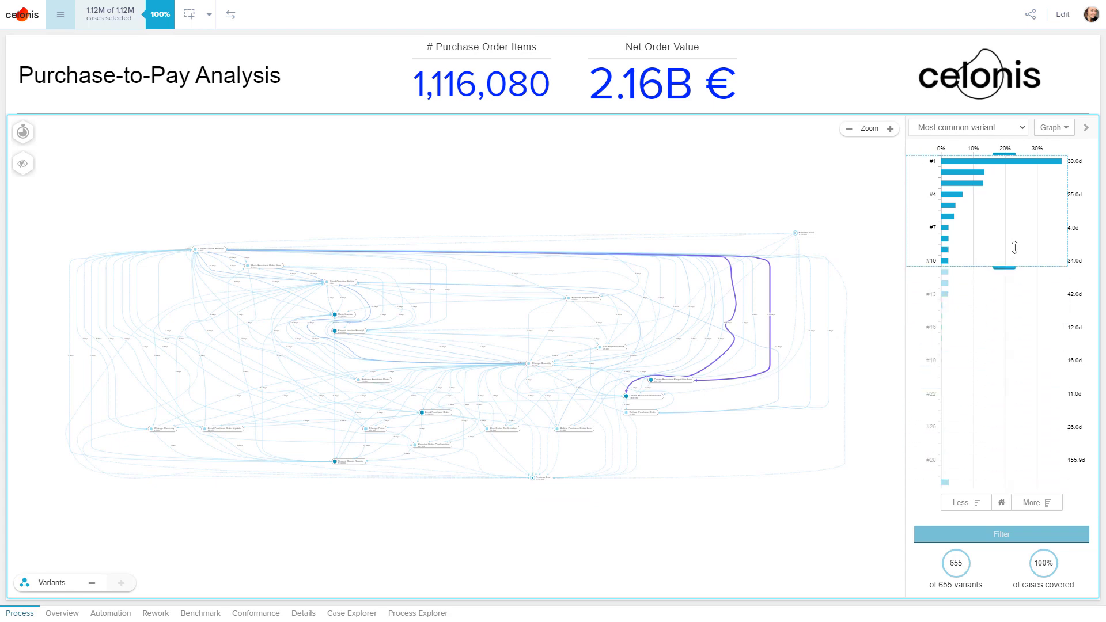
left_click(987, 160)
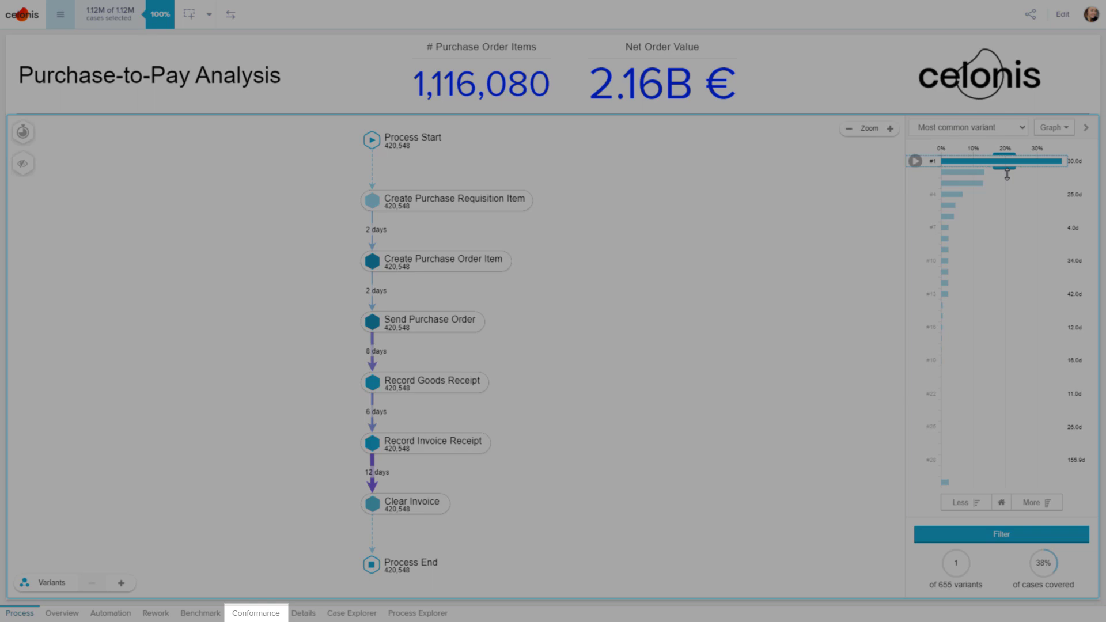
Step: Open the Conformance overview (63% conforming, 14 violations) and view the target process model
left_click(255, 613)
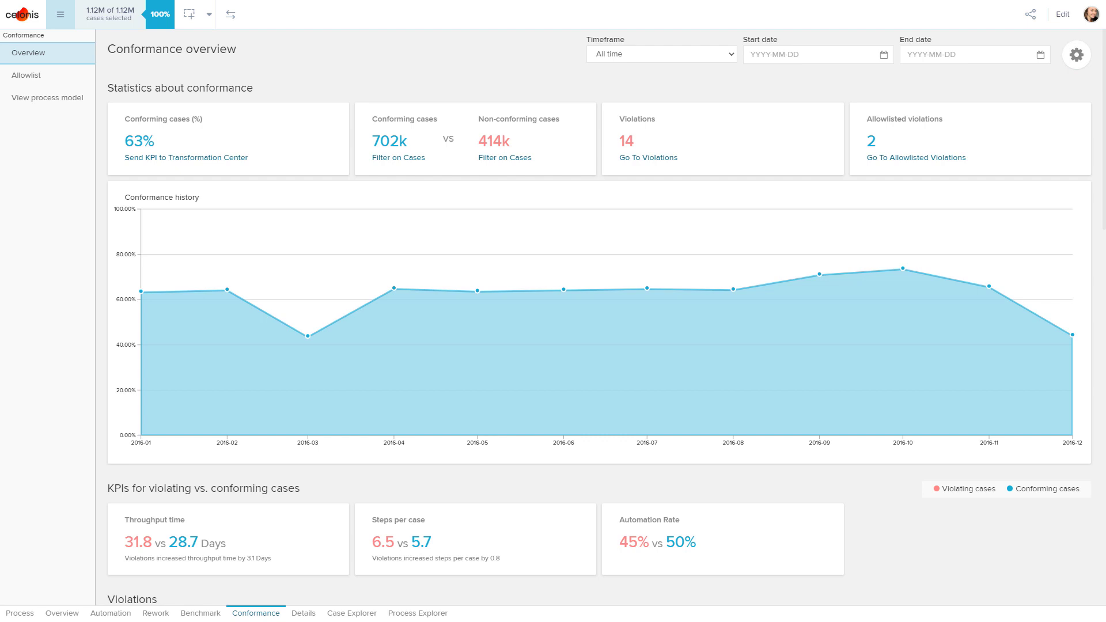
mouse_move(64, 102)
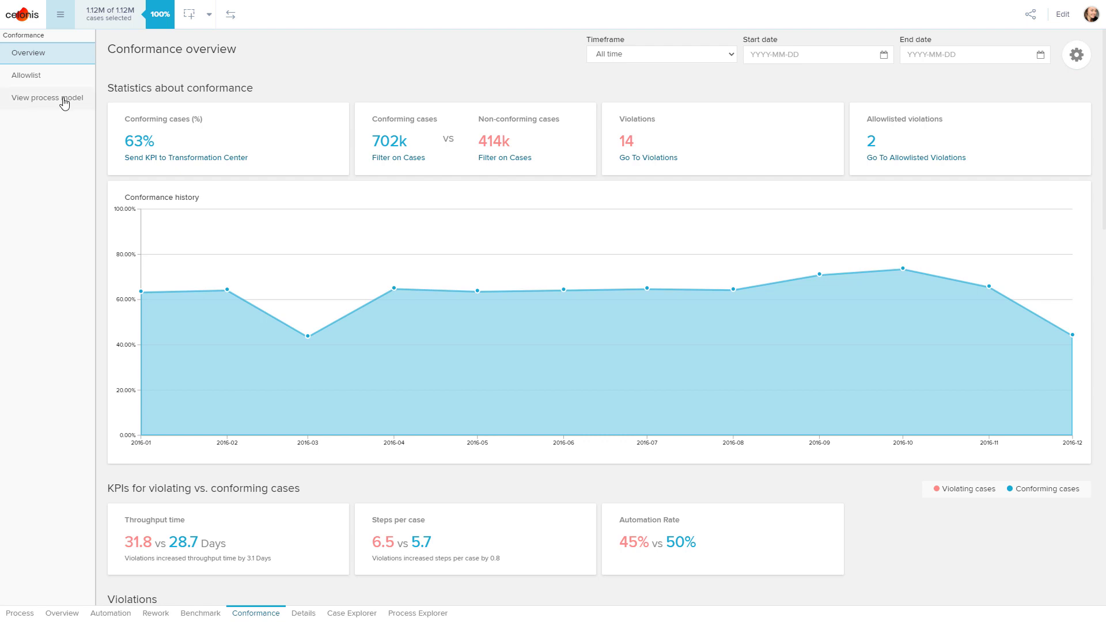
left_click(48, 97)
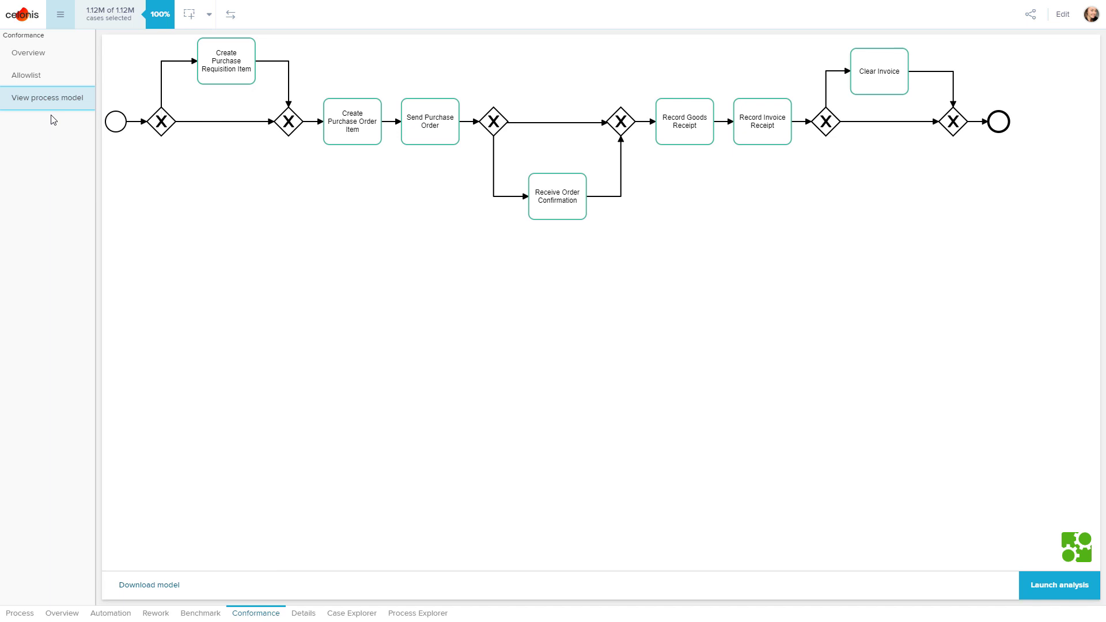
left_click(28, 53)
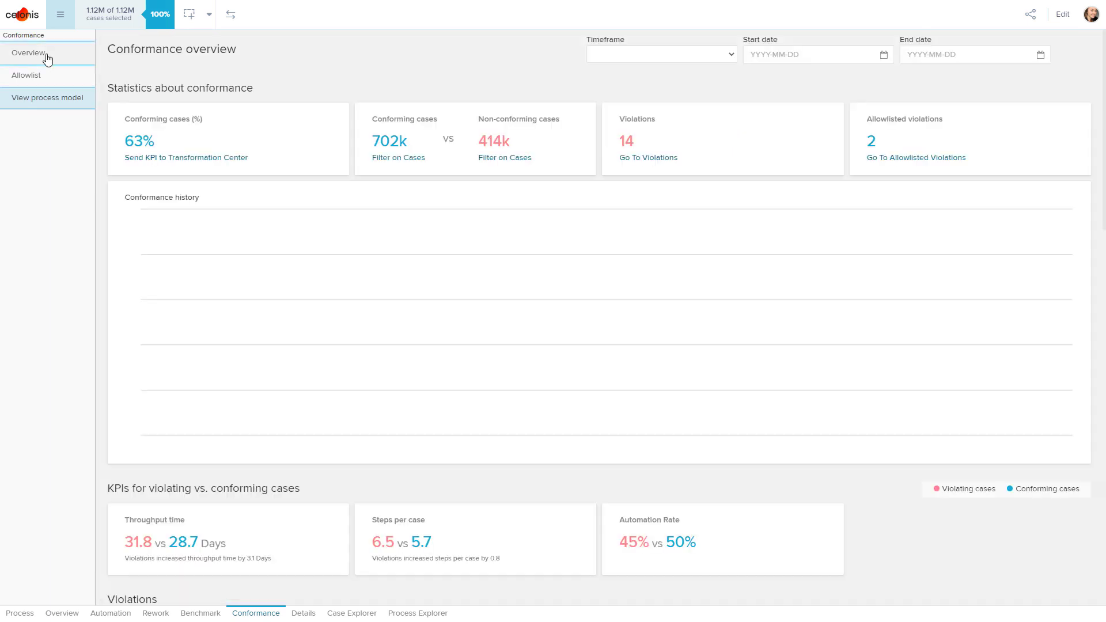
left_click(661, 55)
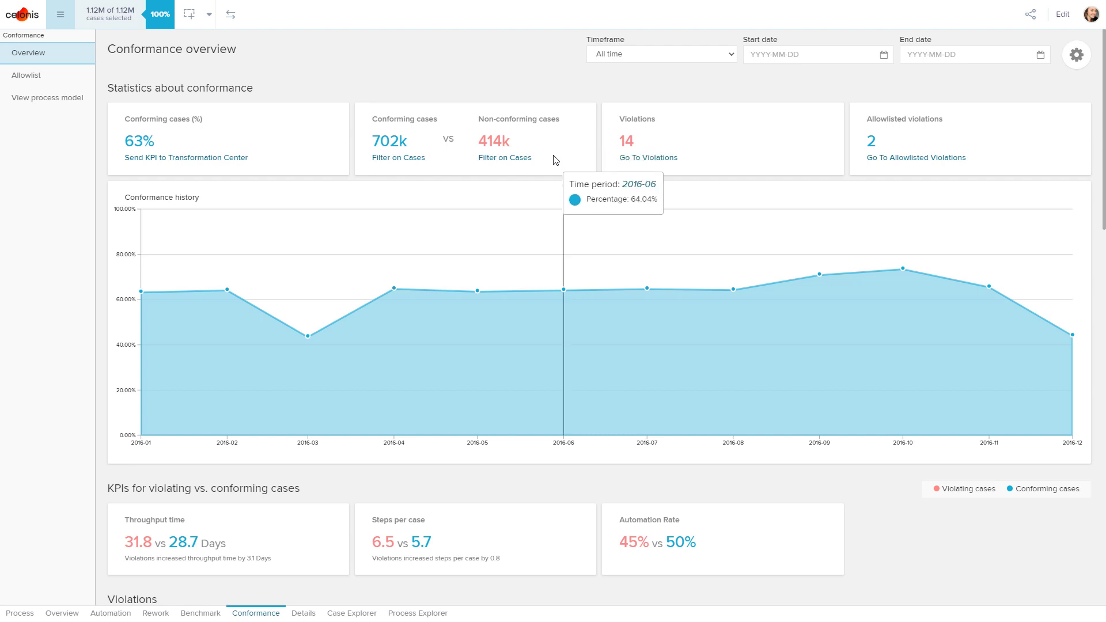
mouse_move(733, 288)
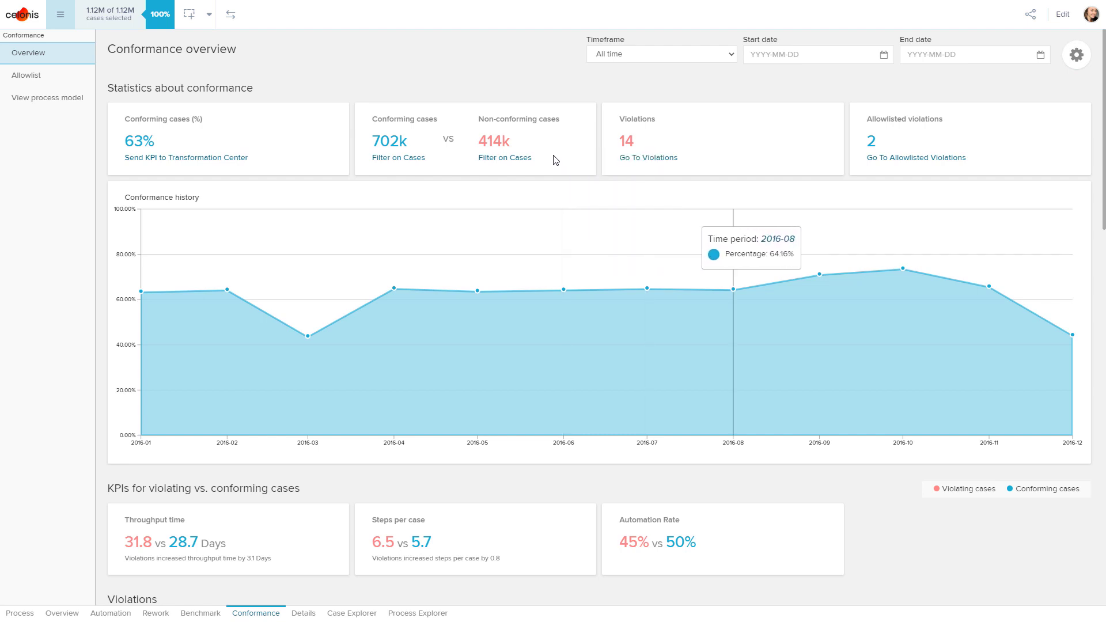
mouse_move(994, 304)
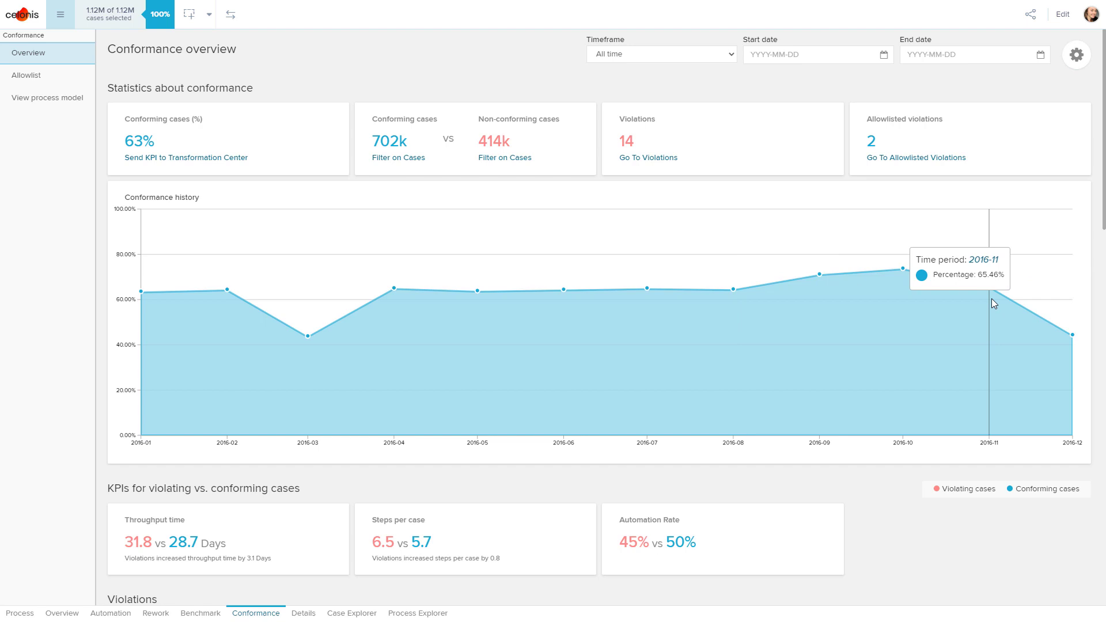
mouse_move(105, 299)
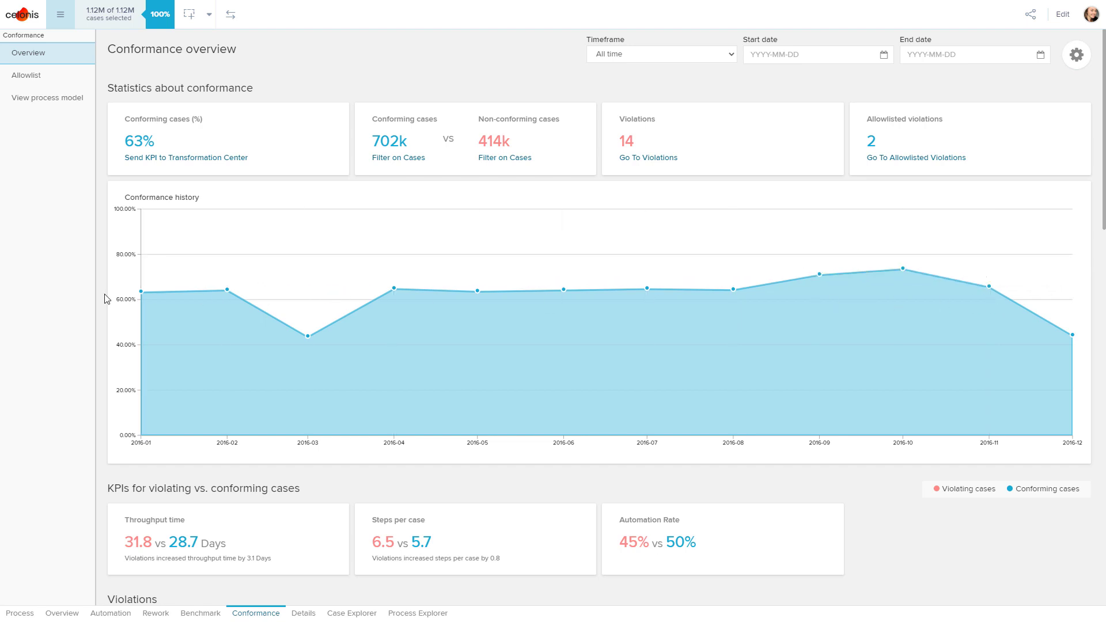
Step: Scroll to the Violations list, led by Change Price at 14% of cases, +10 days
scroll("down", 3)
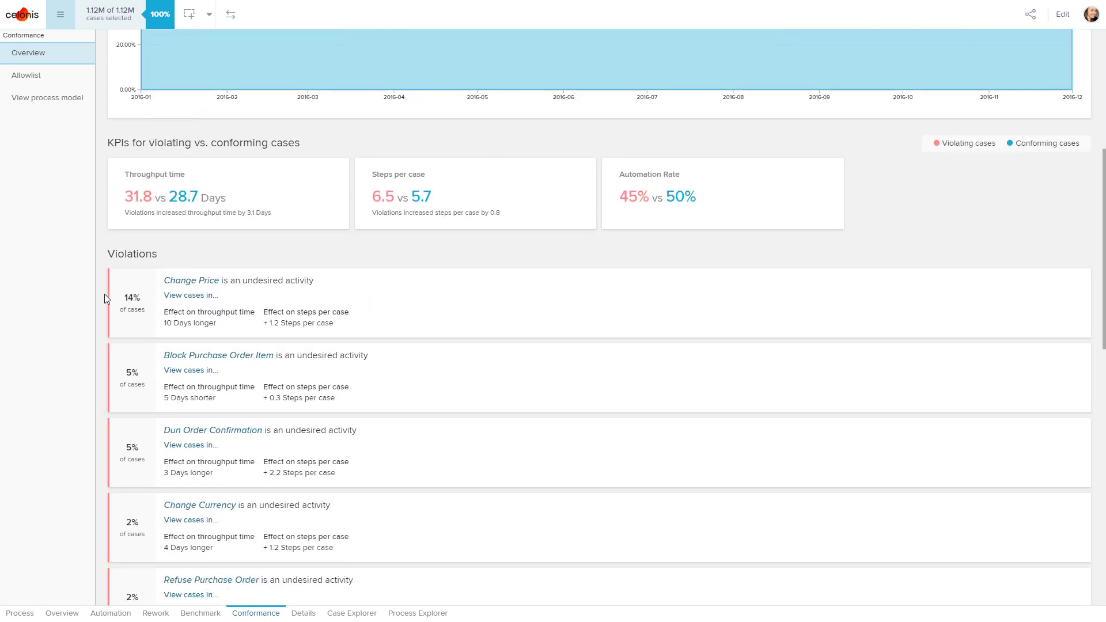
scroll("down", 3)
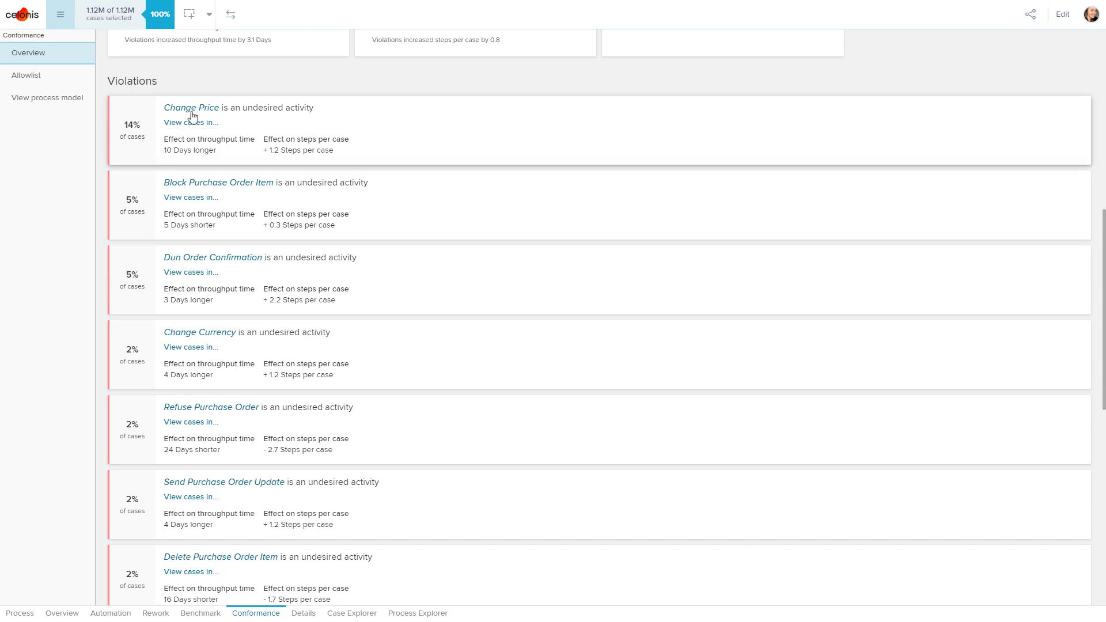
Step: Run root cause analysis on the Change Price violation, led by Umbrella Corporation
left_click(190, 107)
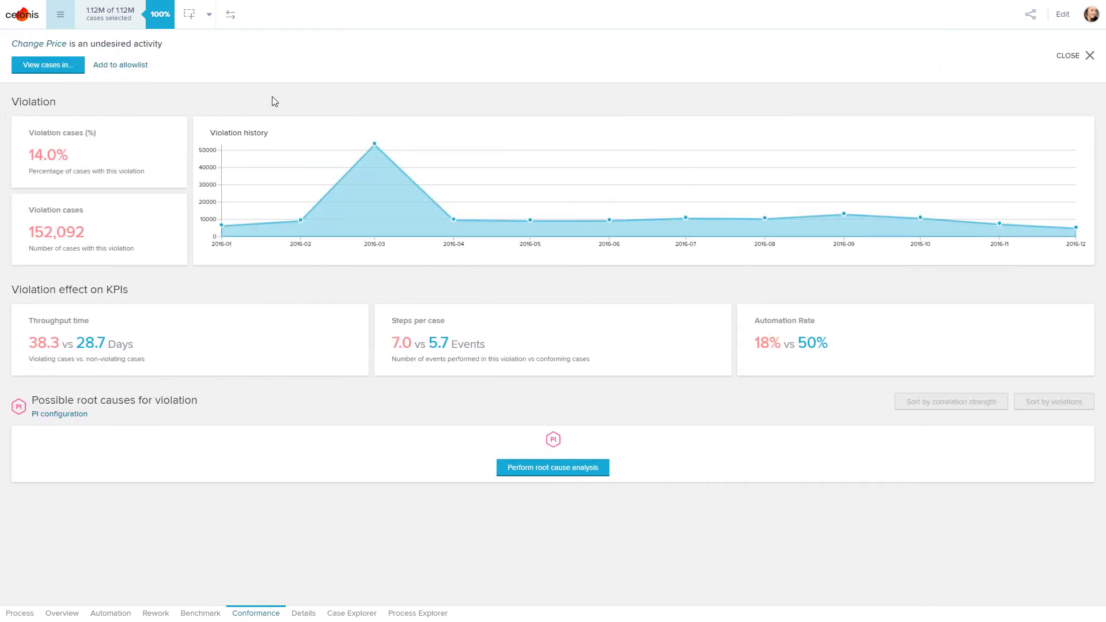
mouse_move(386, 269)
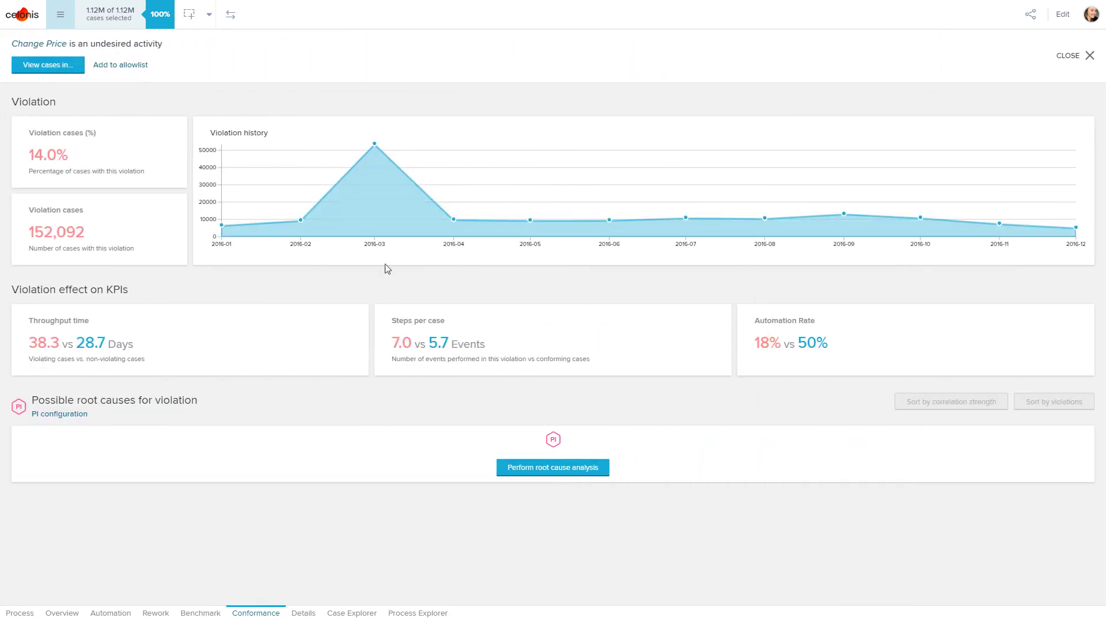
left_click(552, 468)
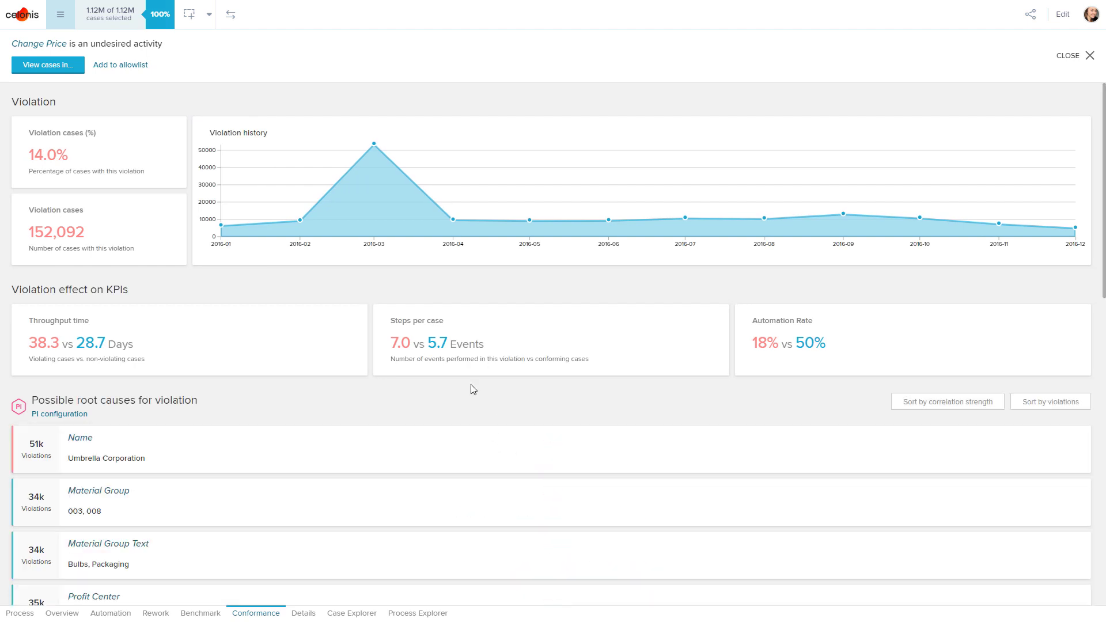
scroll("down", 3)
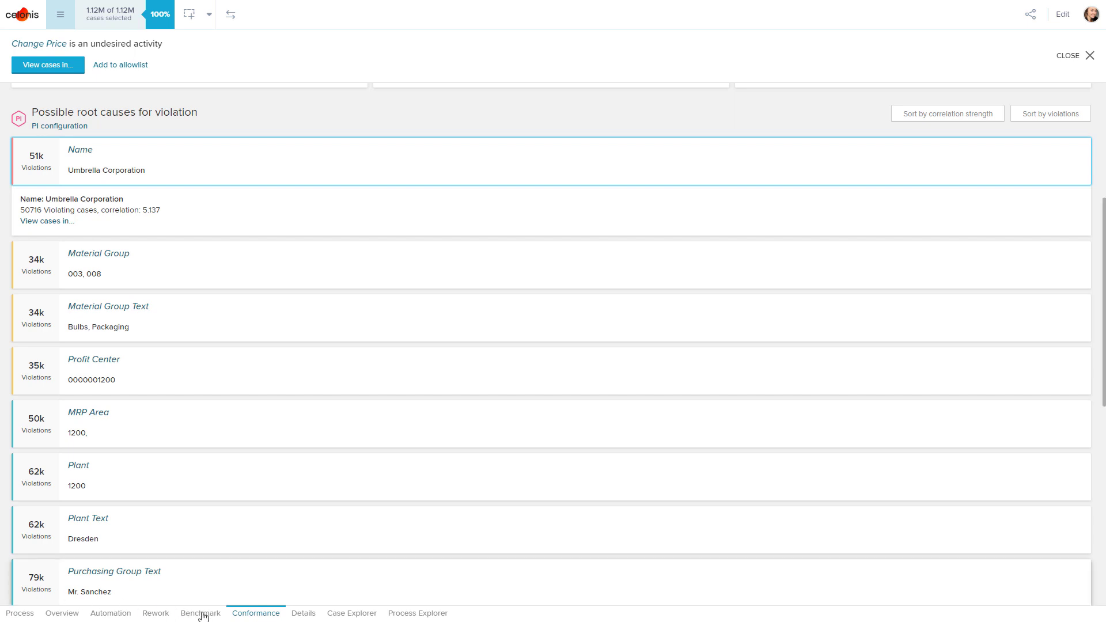
left_click(200, 613)
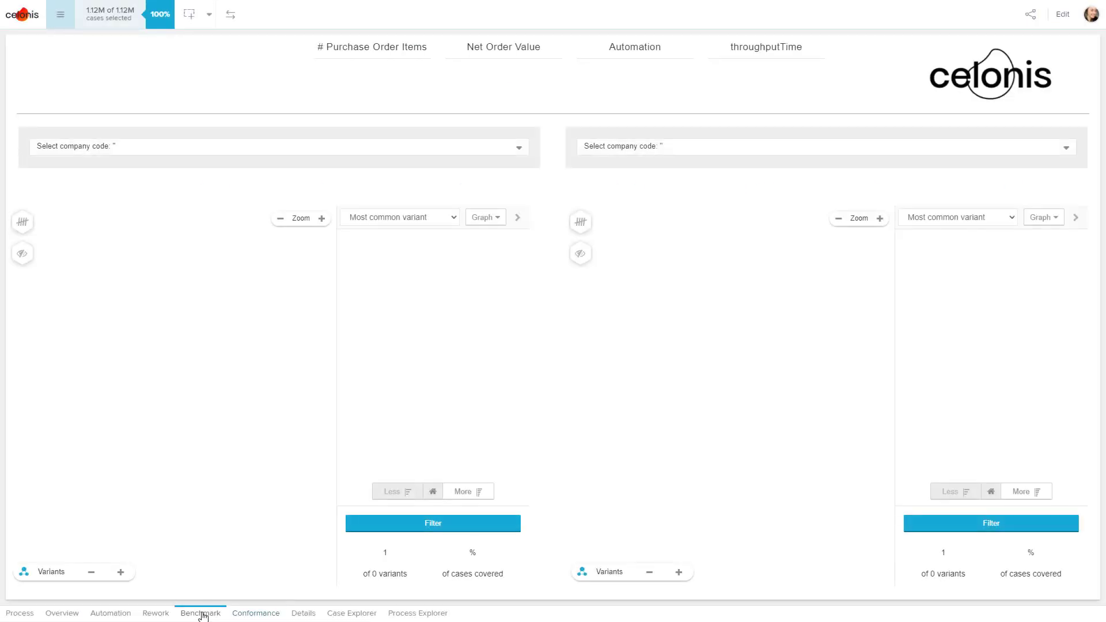
Step: Set up the Benchmark comparison of IDES AG against IDES US INC
left_click(201, 613)
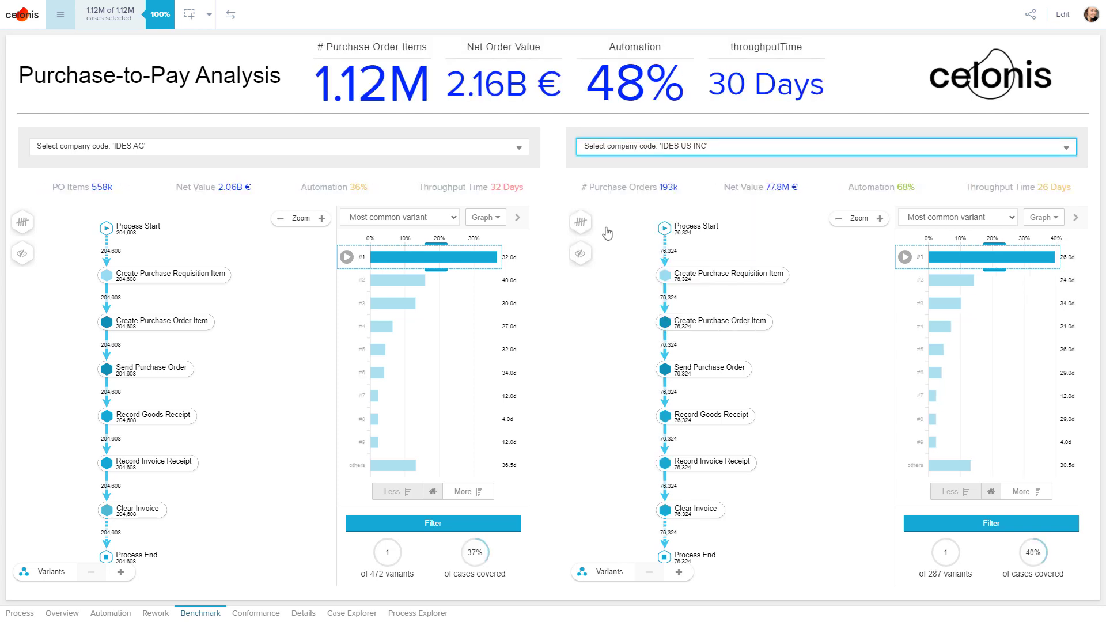
left_click(22, 222)
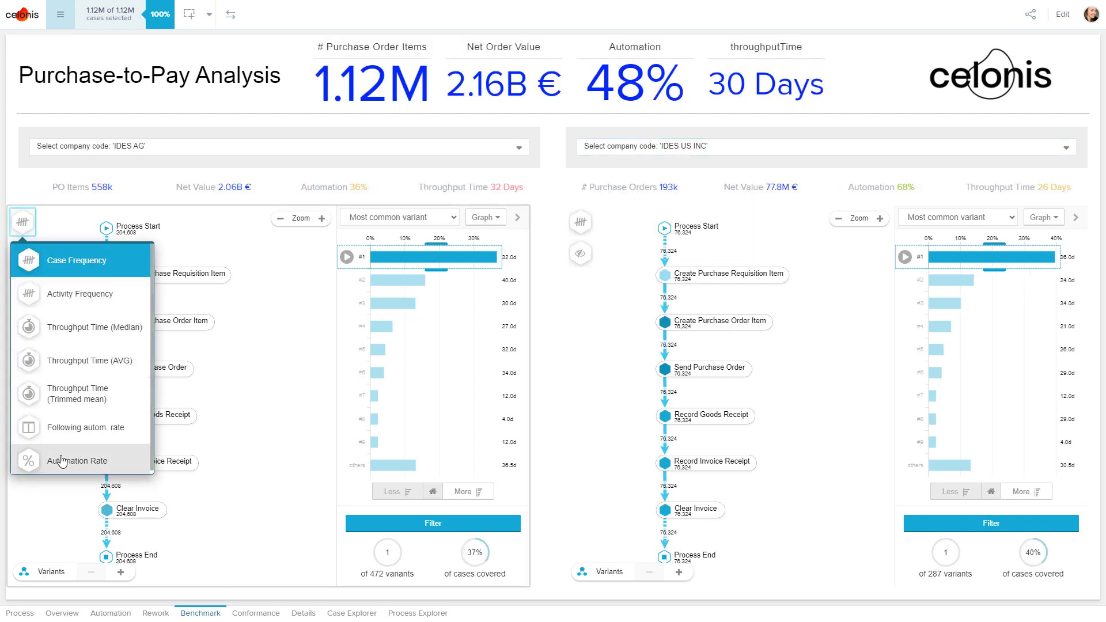
Step: Show Automation Rate on both maps: IDES AG at 36%, IDES US INC at 68%
left_click(76, 461)
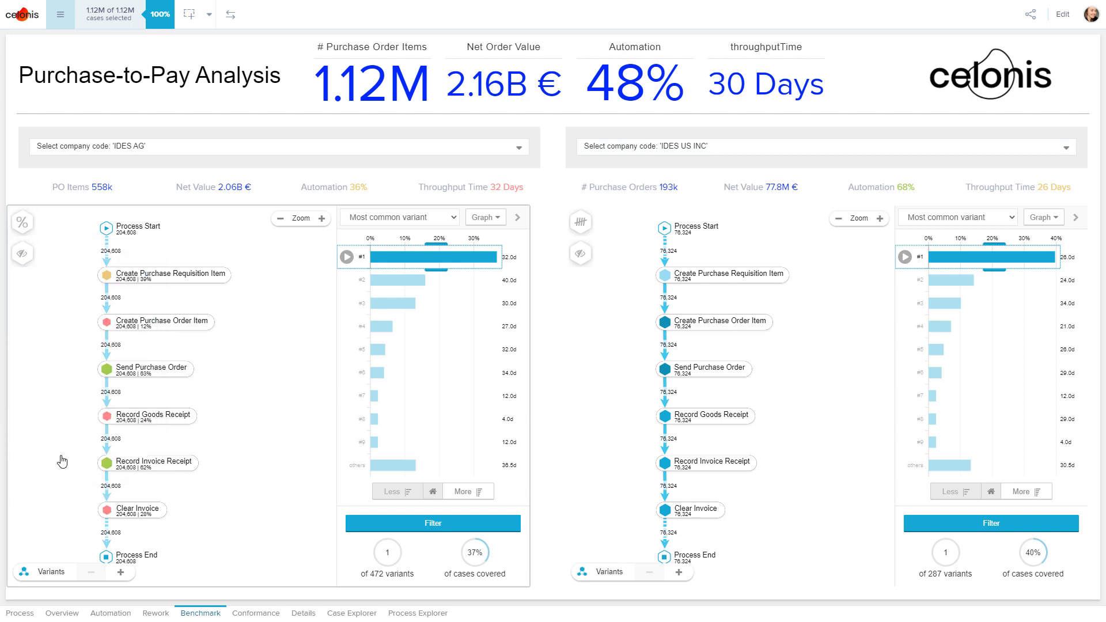
left_click(581, 221)
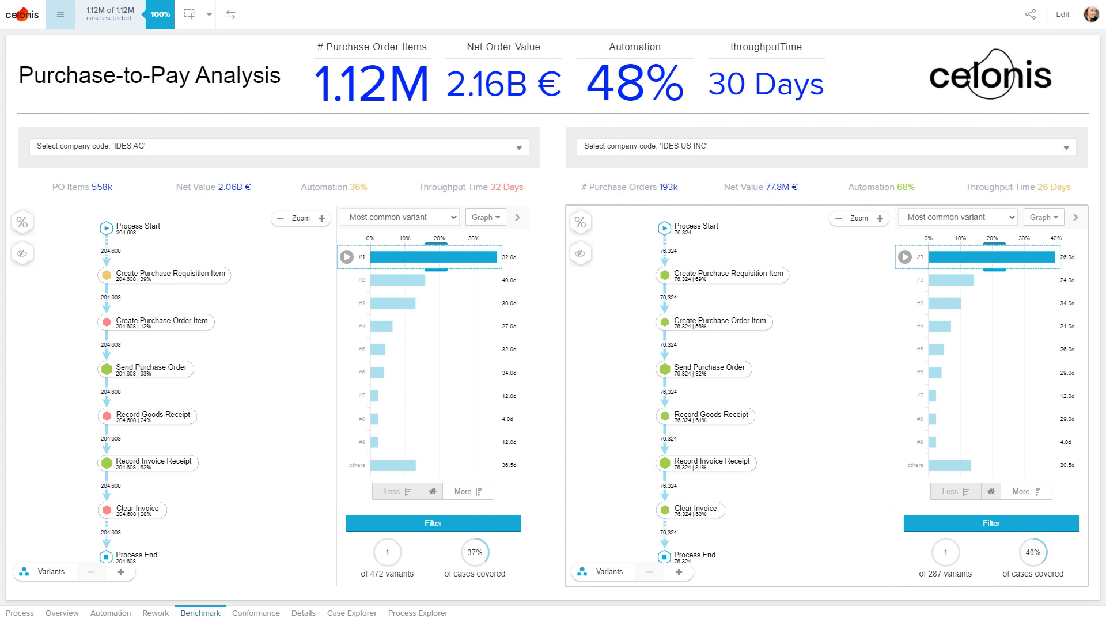
mouse_move(485, 204)
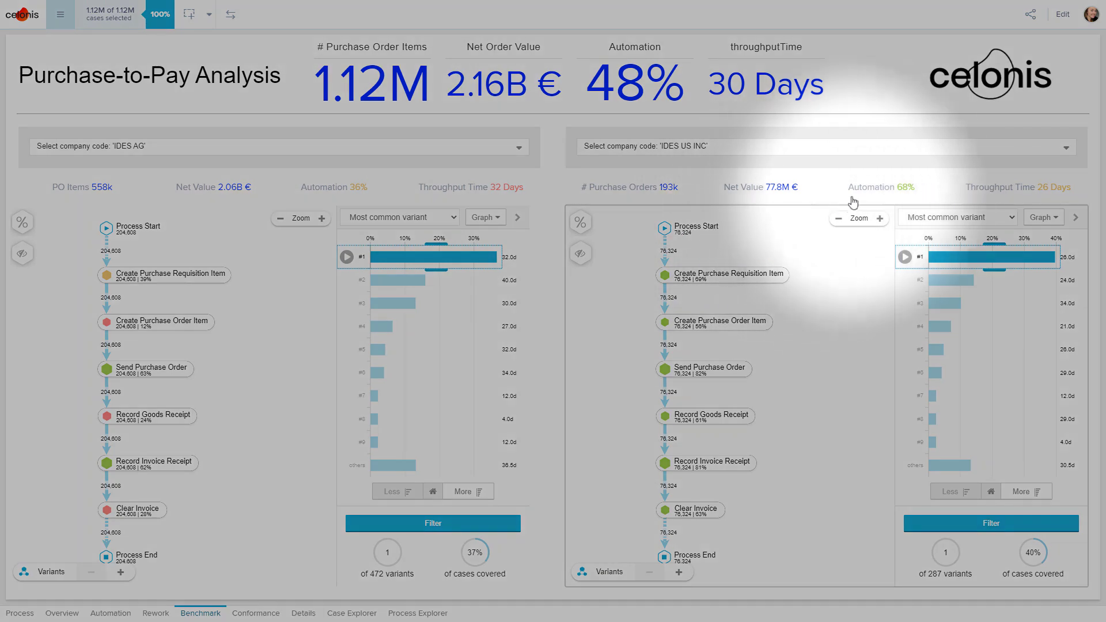
mouse_move(867, 196)
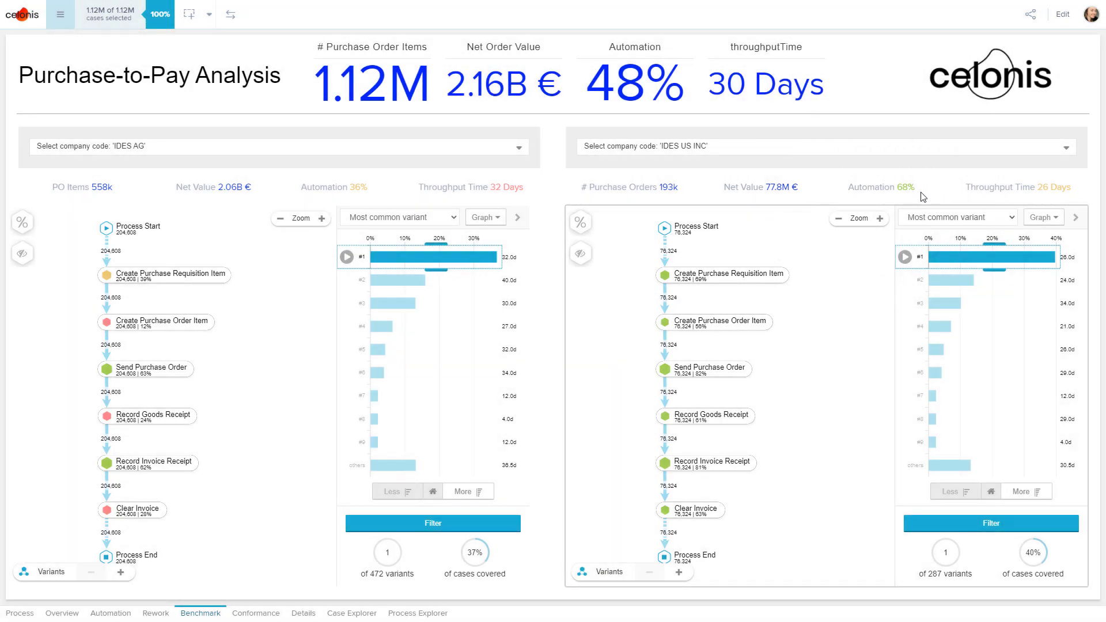
mouse_move(990, 196)
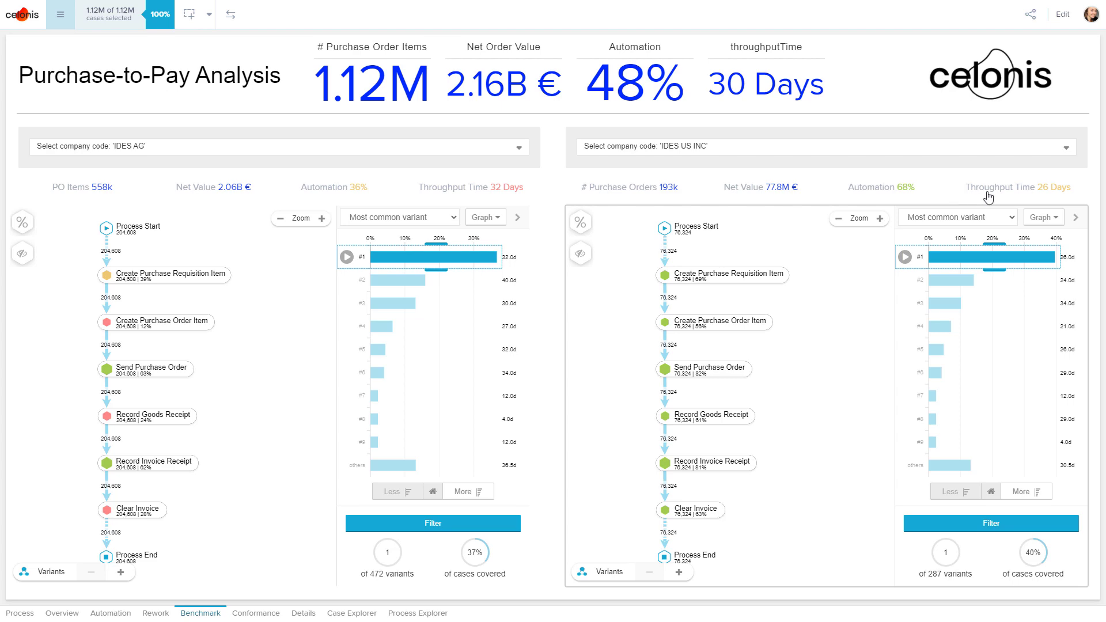
mouse_move(549, 174)
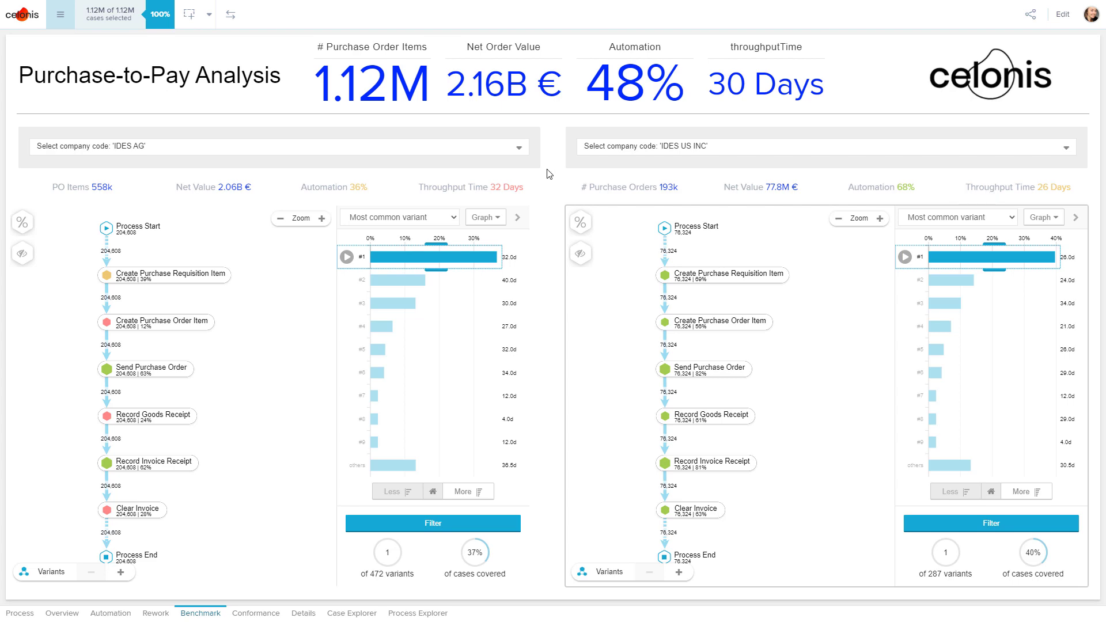
mouse_move(995, 196)
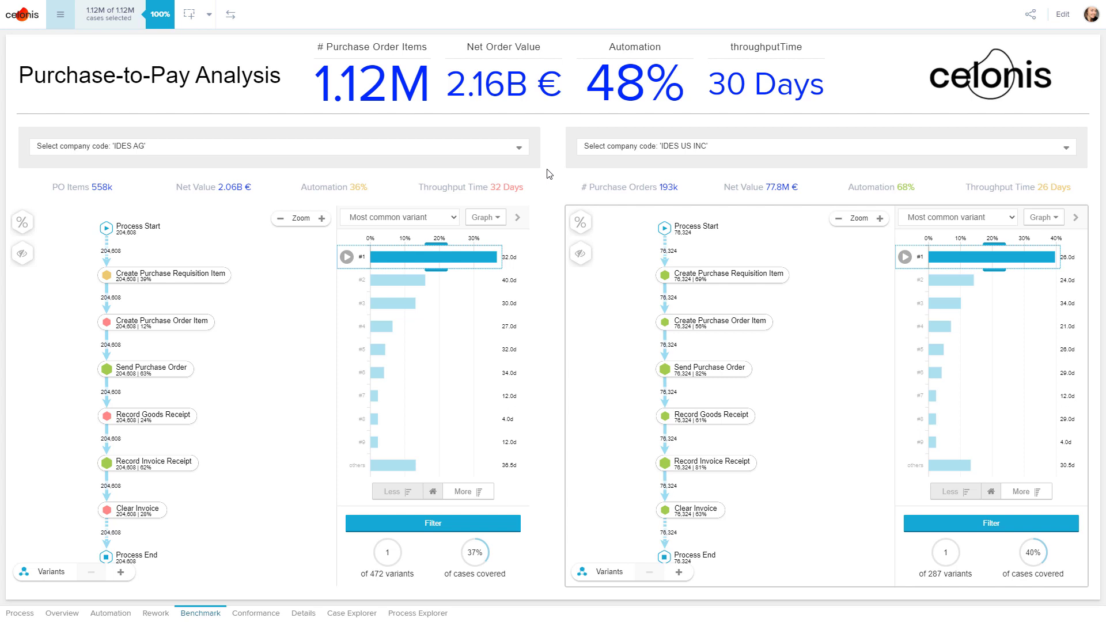
mouse_move(550, 175)
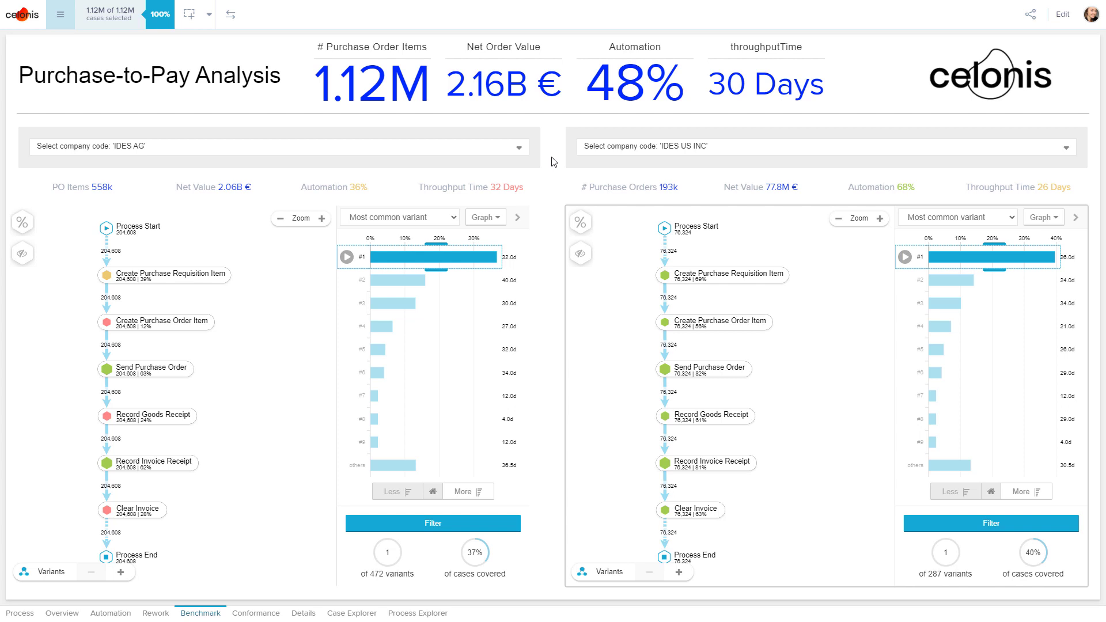
mouse_move(597, 210)
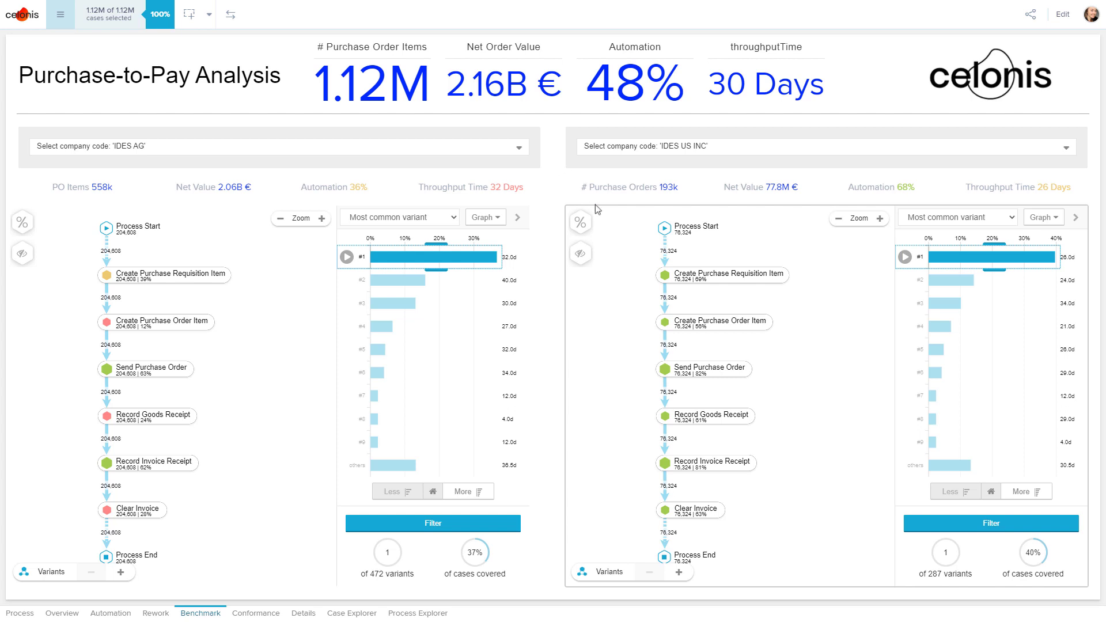